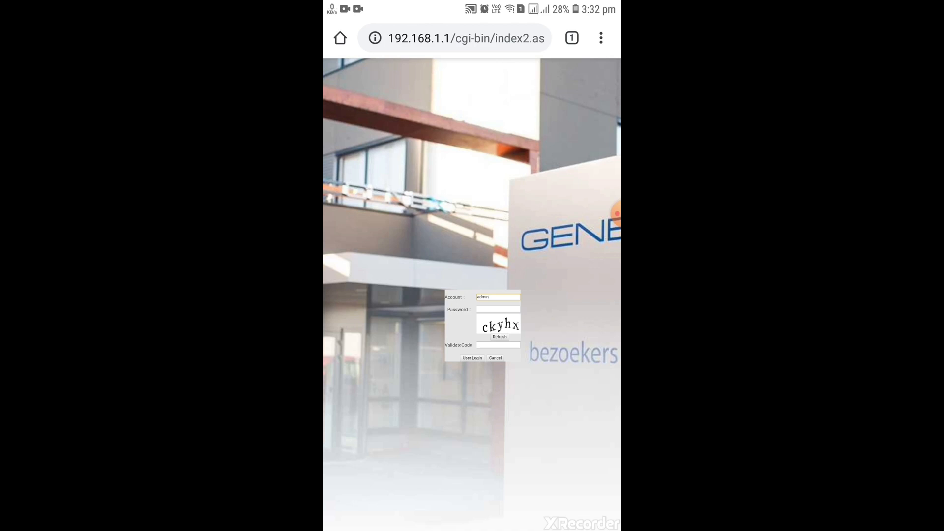
# Enter the router admin password in the sign-in form
pyautogui.click(497, 310)
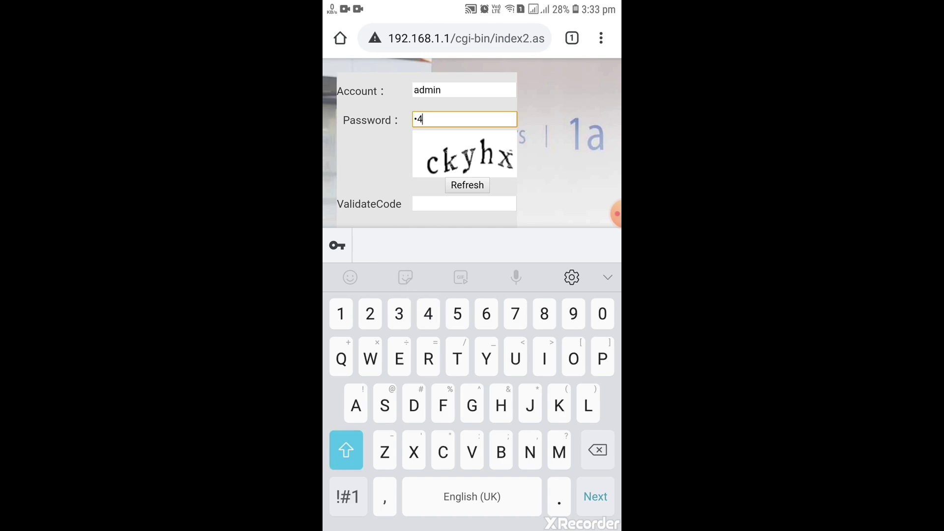
pyautogui.click(543, 314)
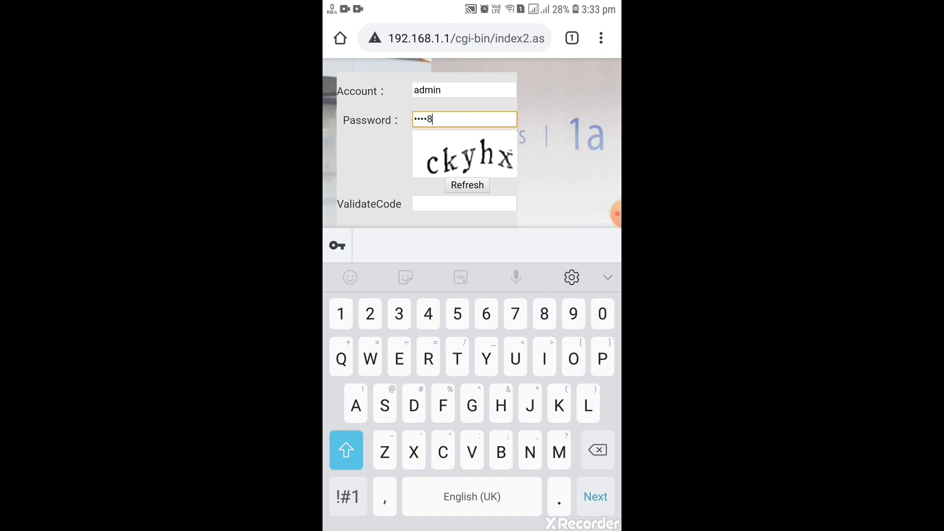
pyautogui.write('8')
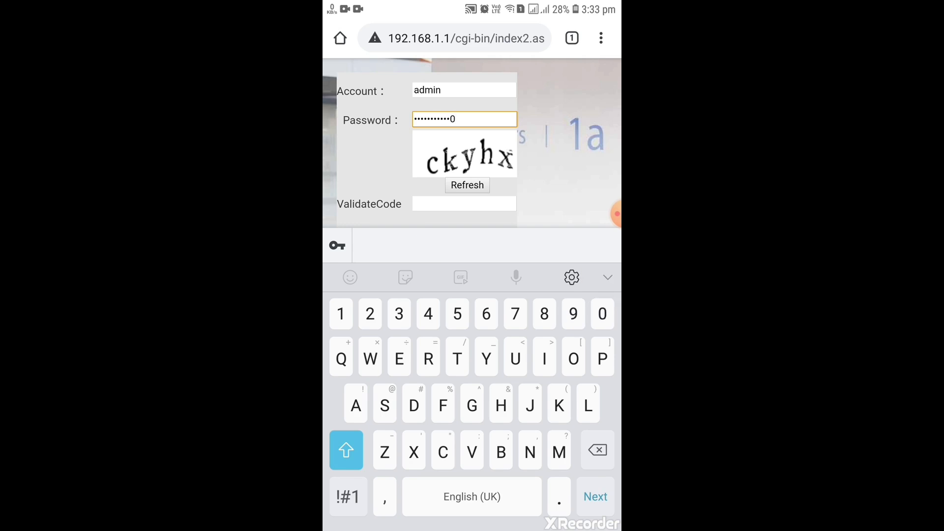
# Enter the captcha validation code ckyhx
pyautogui.click(463, 203)
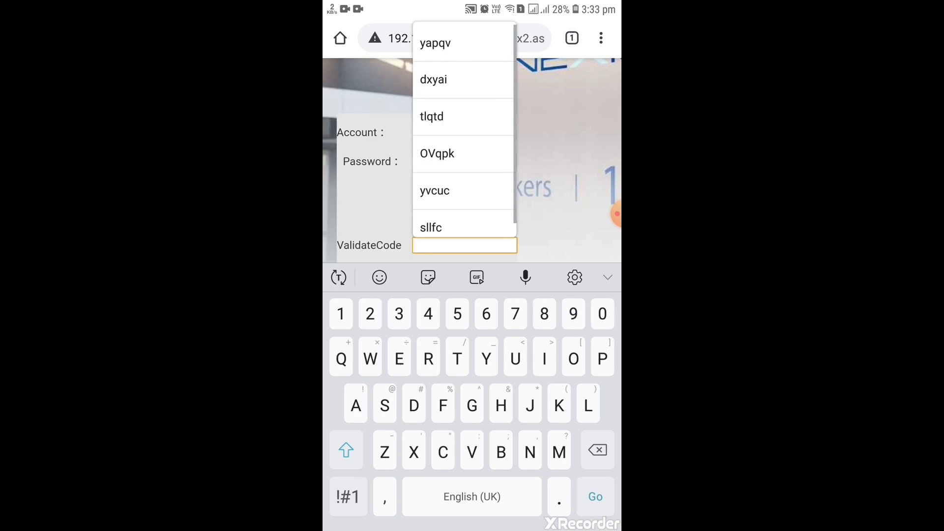
pyautogui.write('ck')
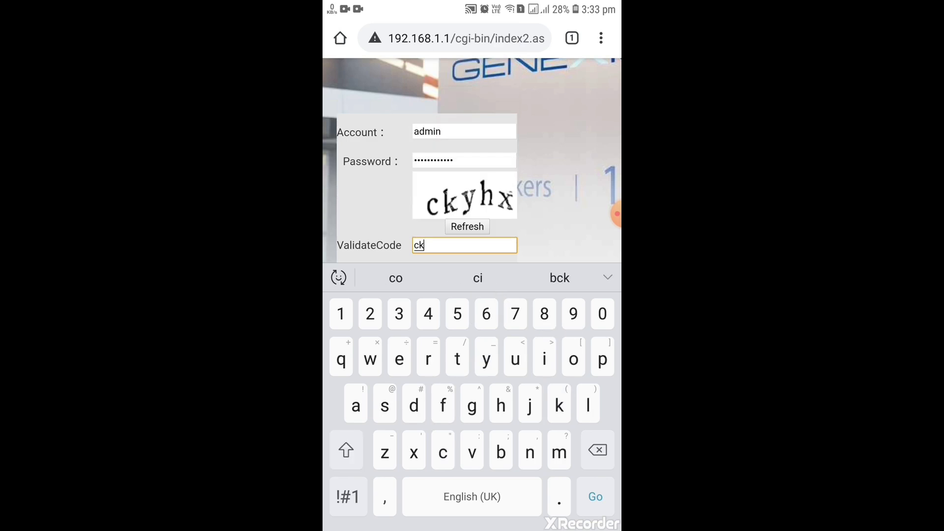
pyautogui.write('yh')
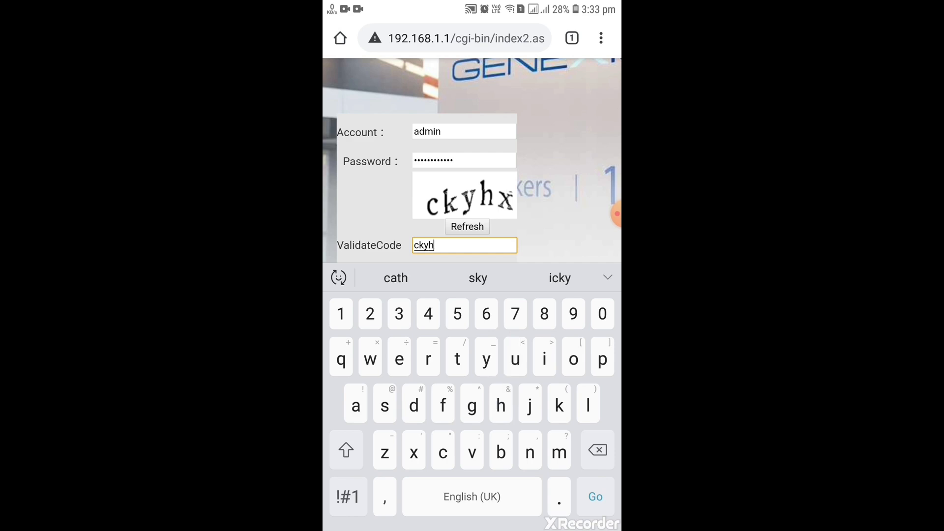
pyautogui.write('x')
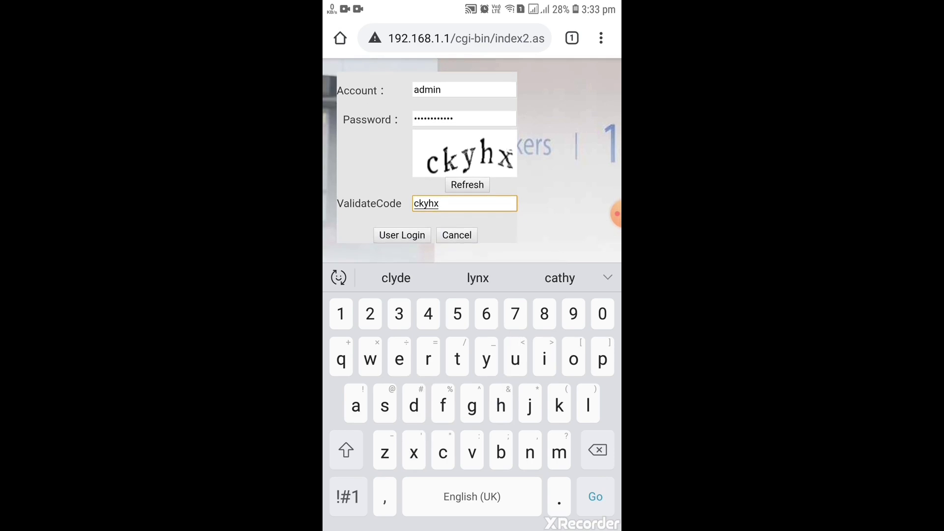
# Sign in and reach the WLAN settings showing SSID GNXS-2D0990 on channel Auto
pyautogui.click(401, 234)
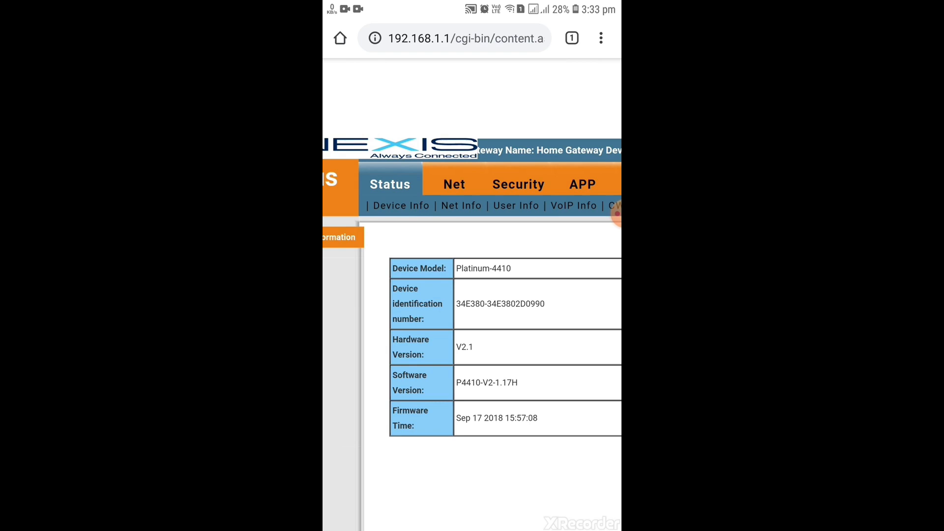
pyautogui.click(452, 183)
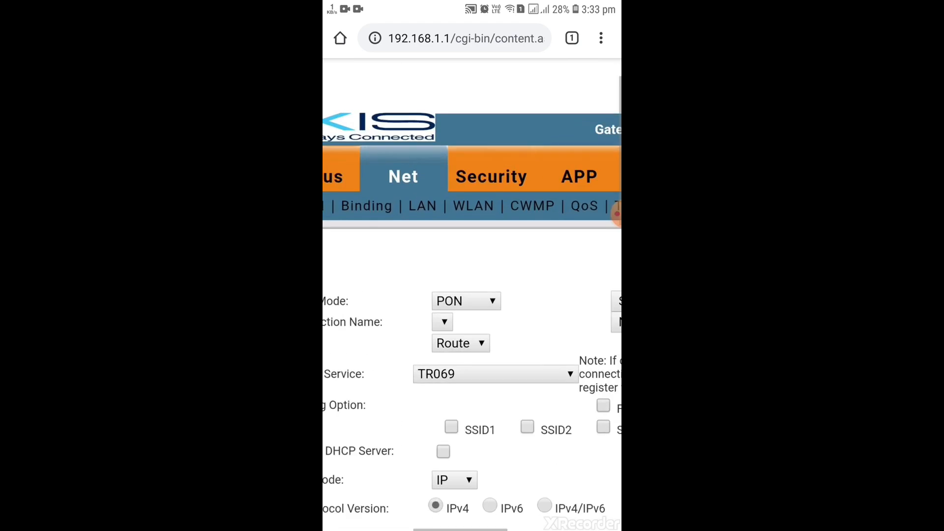
pyautogui.scroll(3)
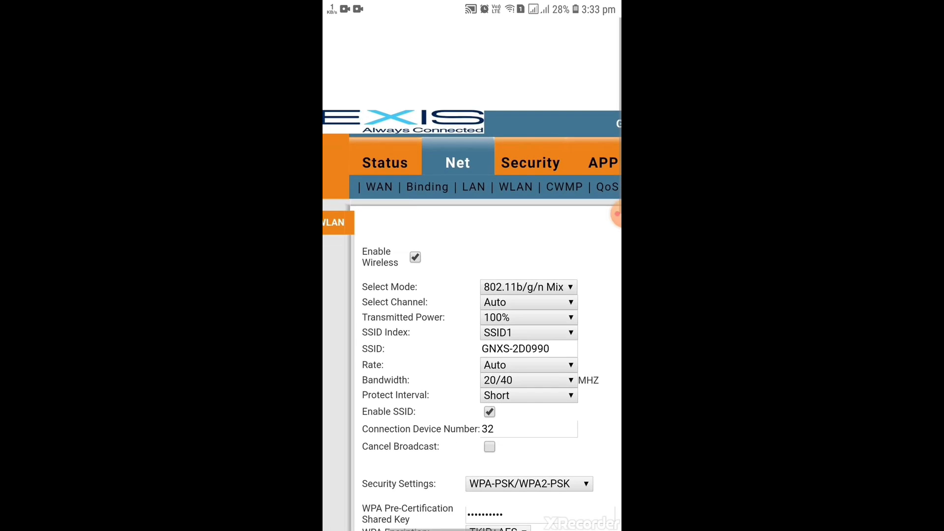
# Set wireless channel 9, bandwidth 40 and SSID BMSN
pyautogui.click(527, 302)
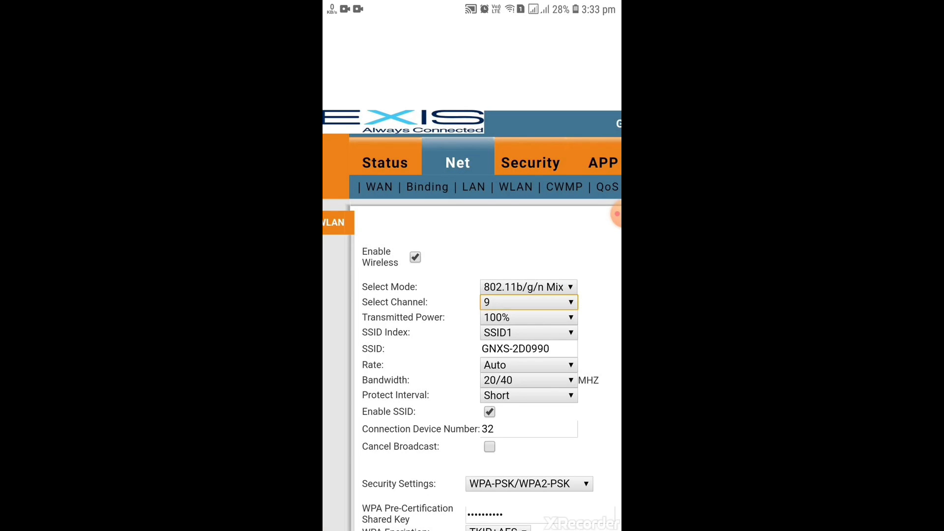
pyautogui.click(527, 380)
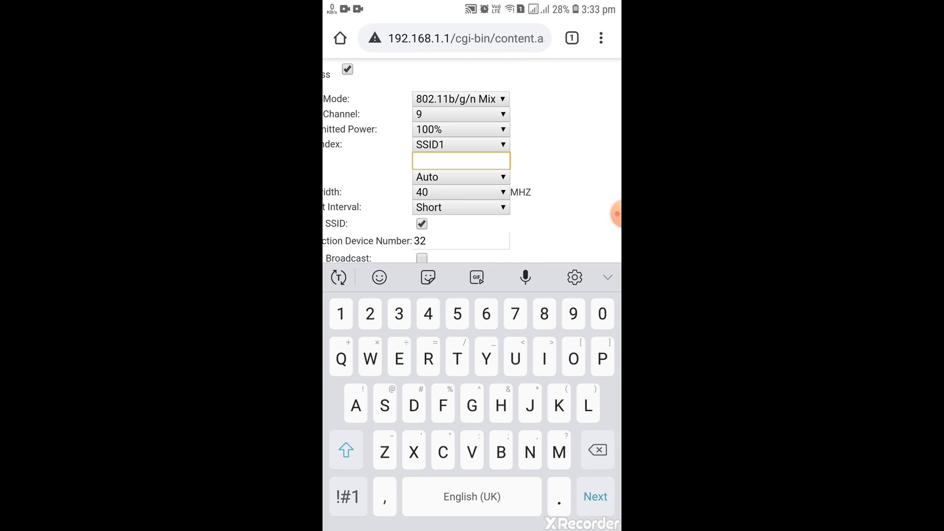
pyautogui.write('BMSN')
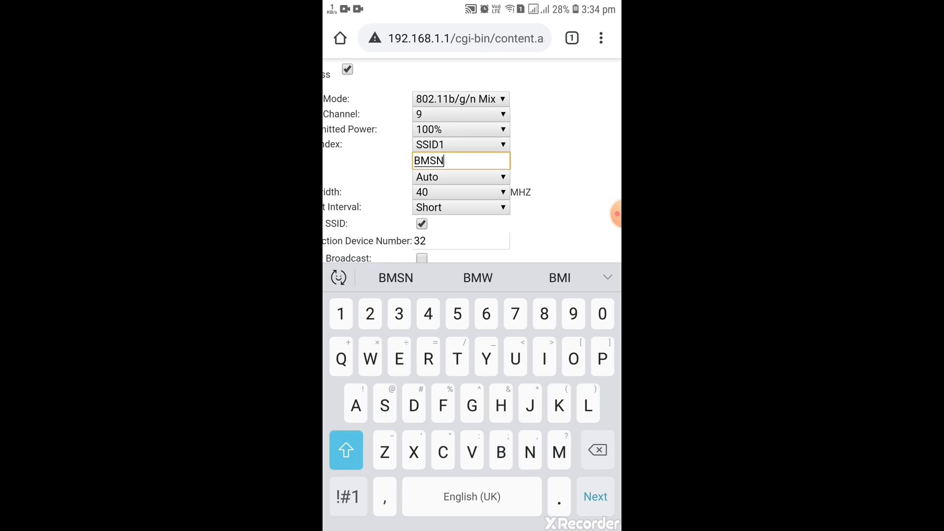
pyautogui.scroll(-3)
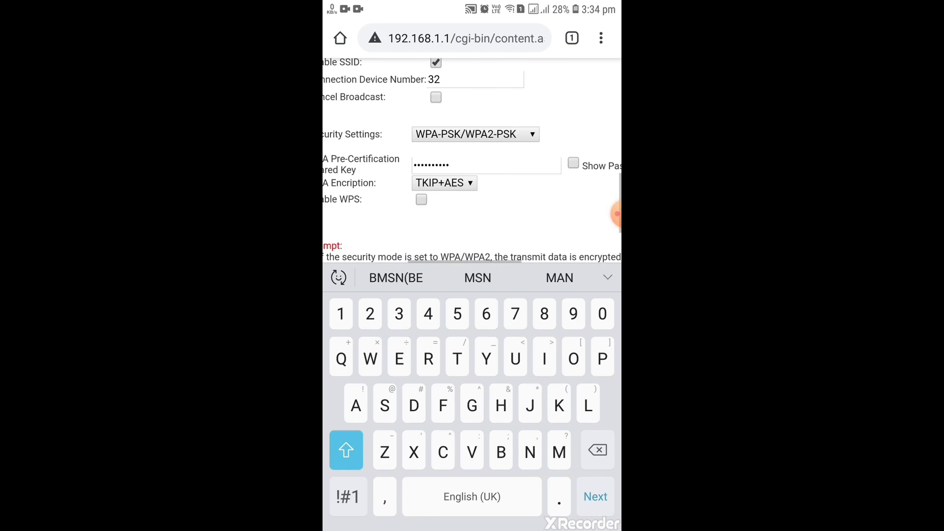
# Replace the WPA shared key with the new visible password
pyautogui.click(572, 163)
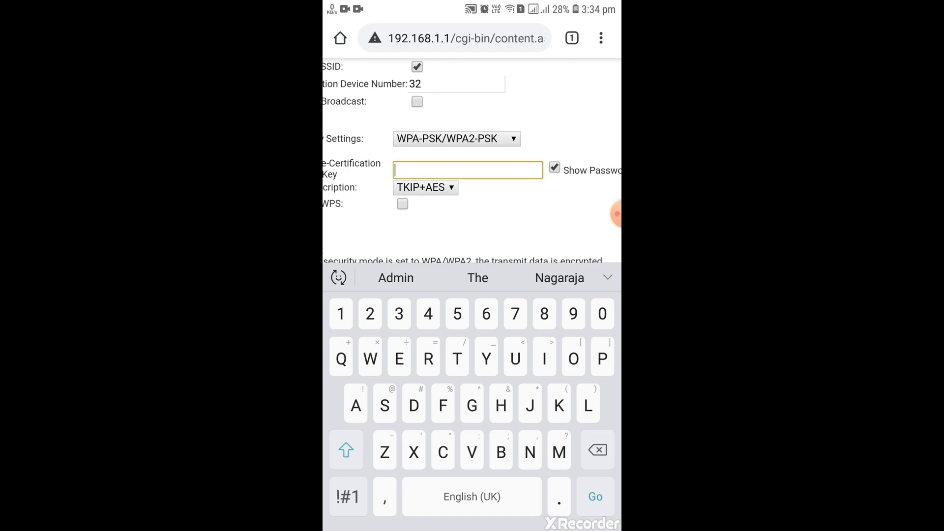
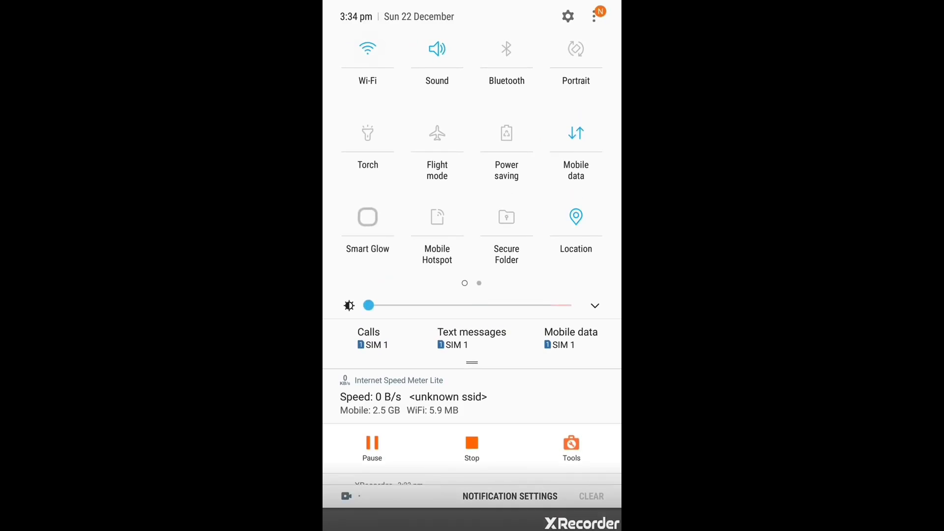
# In Android Wi-Fi settings, select the BMSN network and enter its password
pyautogui.click(366, 65)
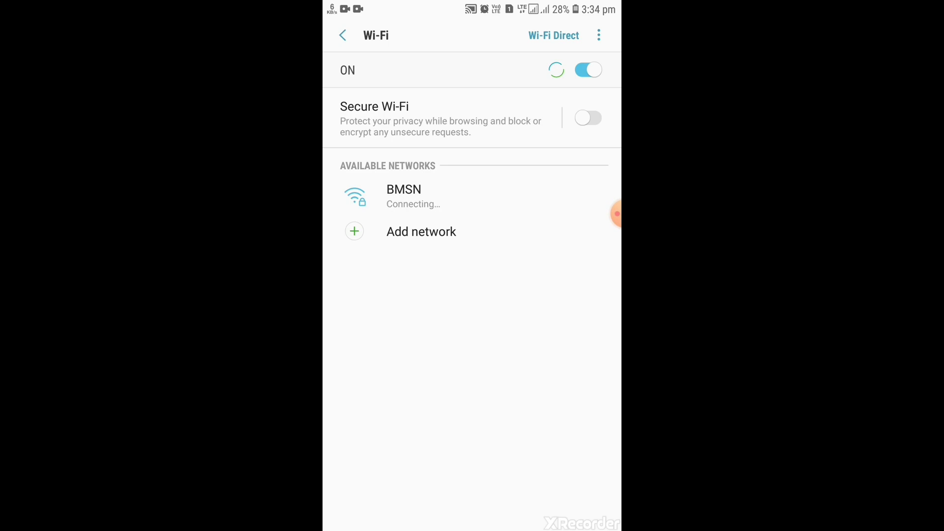
pyautogui.click(422, 194)
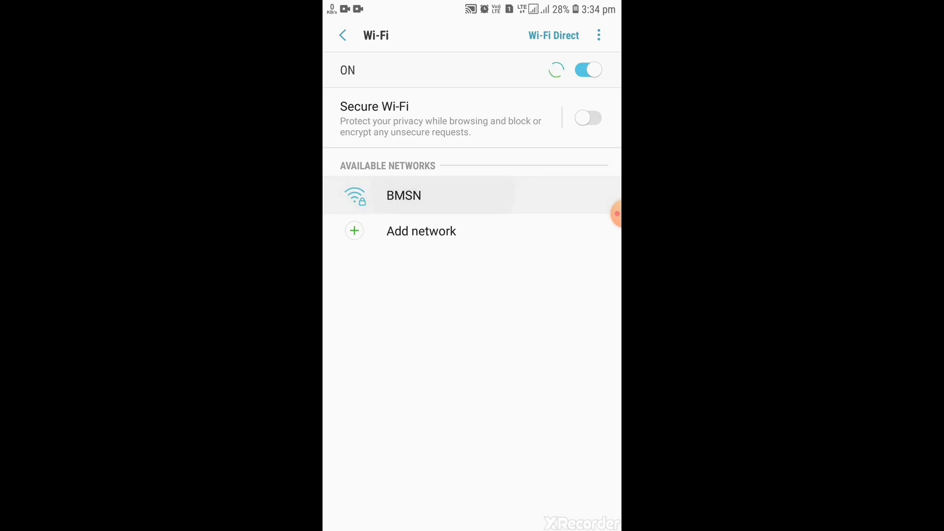
pyautogui.click(403, 195)
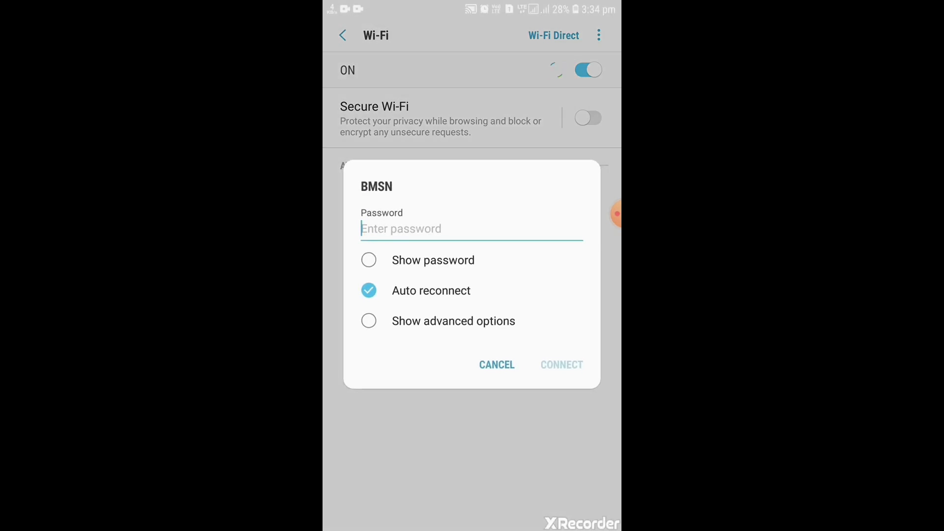
pyautogui.write('8')
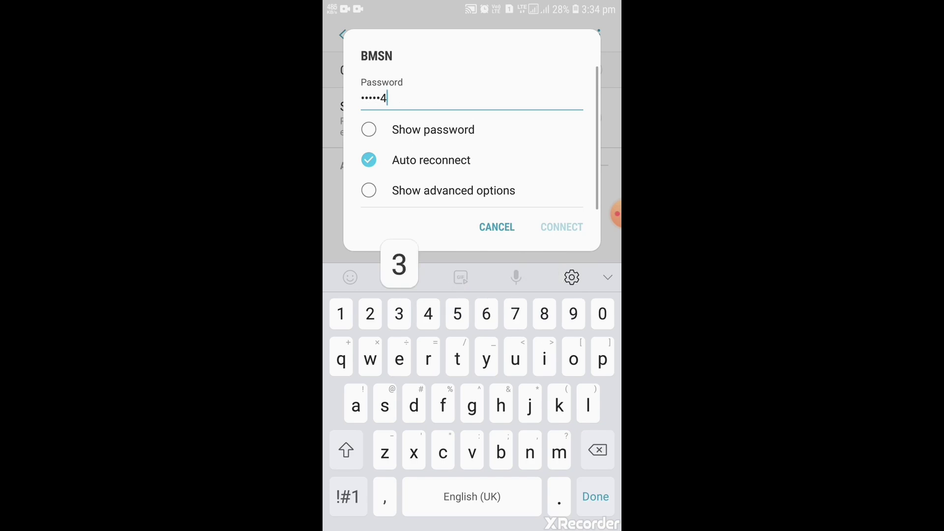
# Connect to BMSN and retry until the phone shows it connecting
pyautogui.click(496, 227)
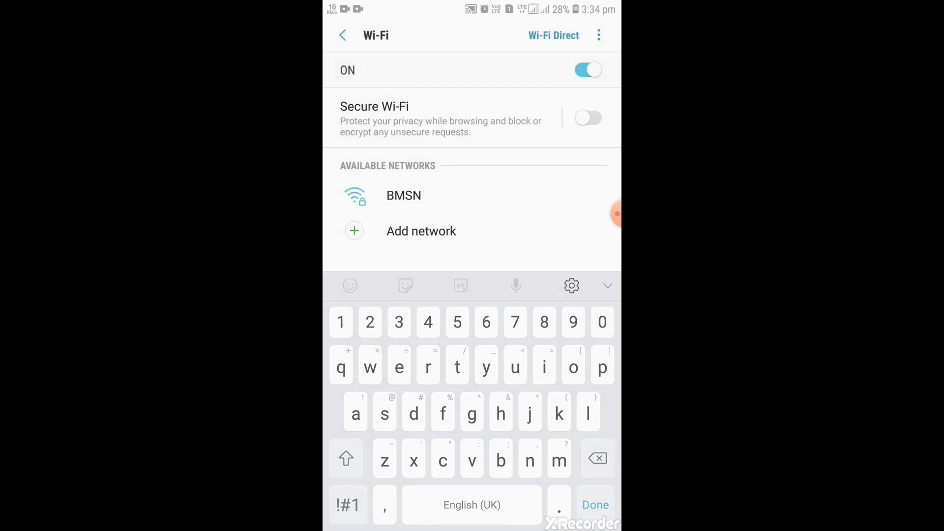
pyautogui.click(593, 504)
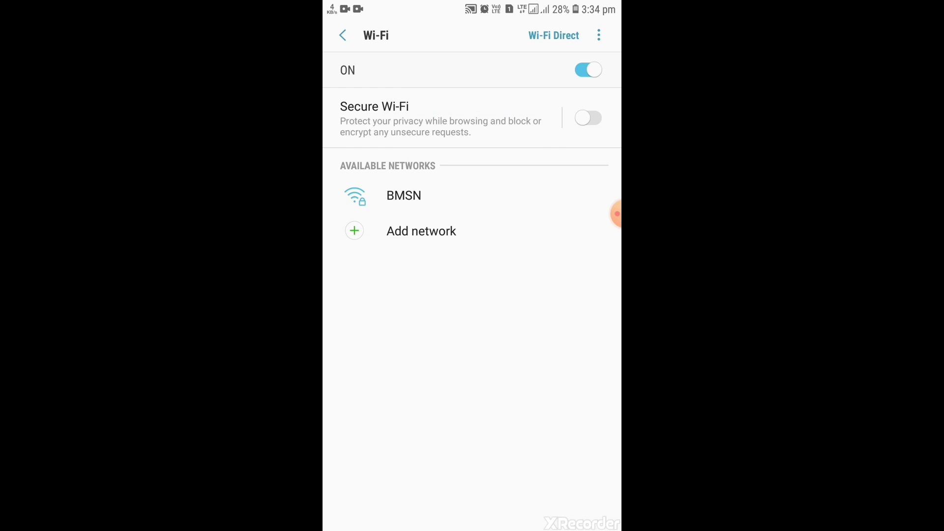
pyautogui.click(403, 194)
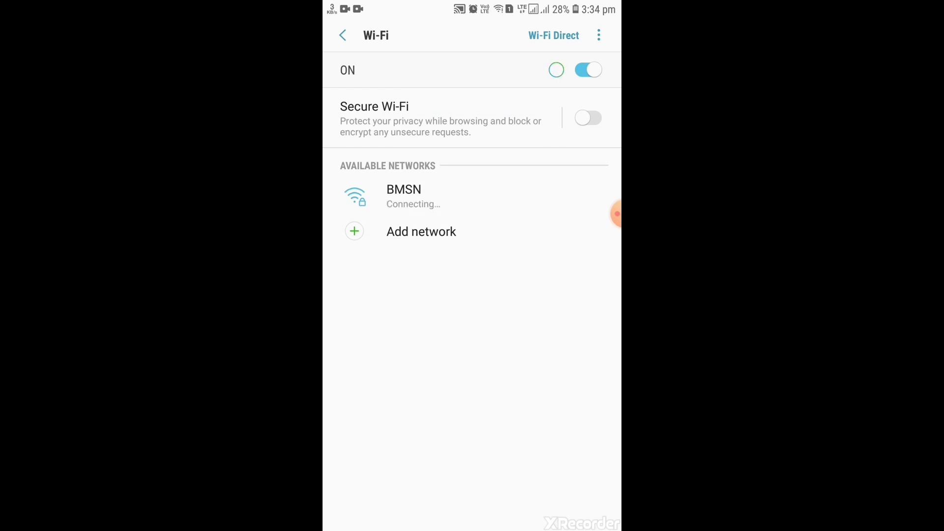